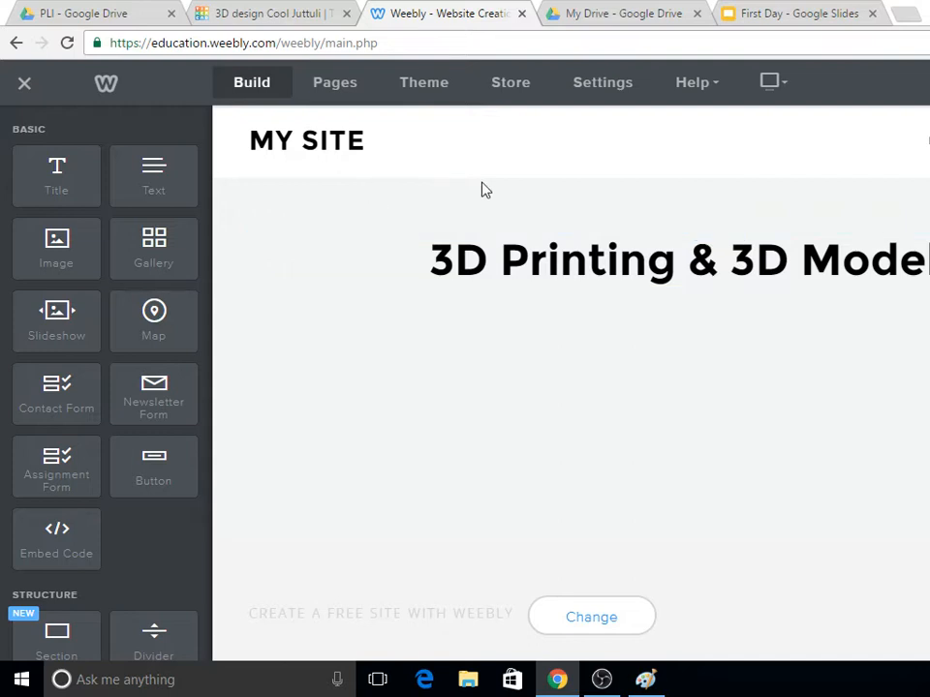
mouse_move(756, 211)
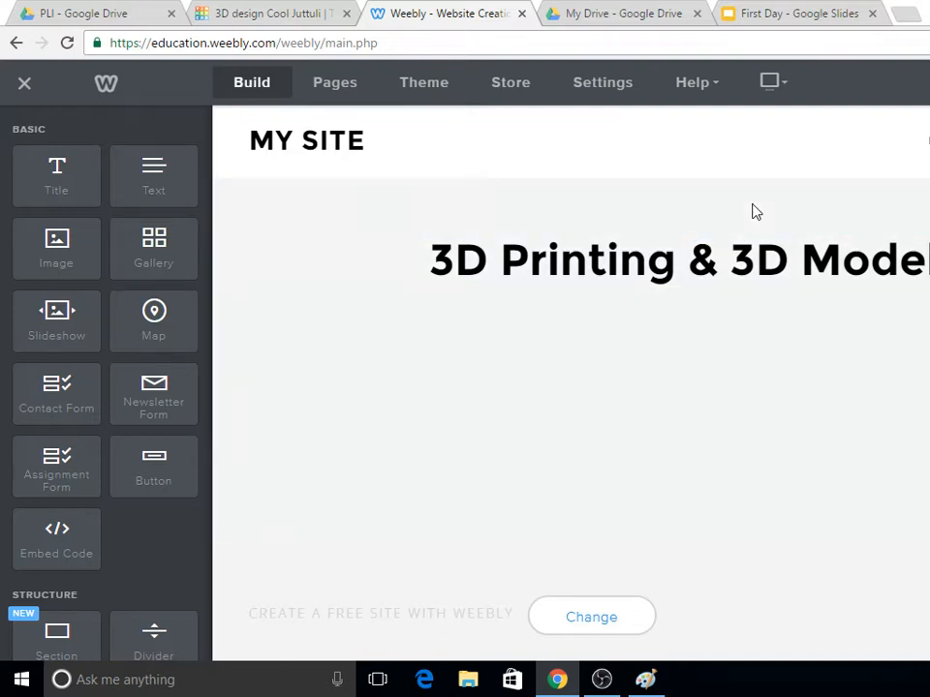
mouse_move(628, 191)
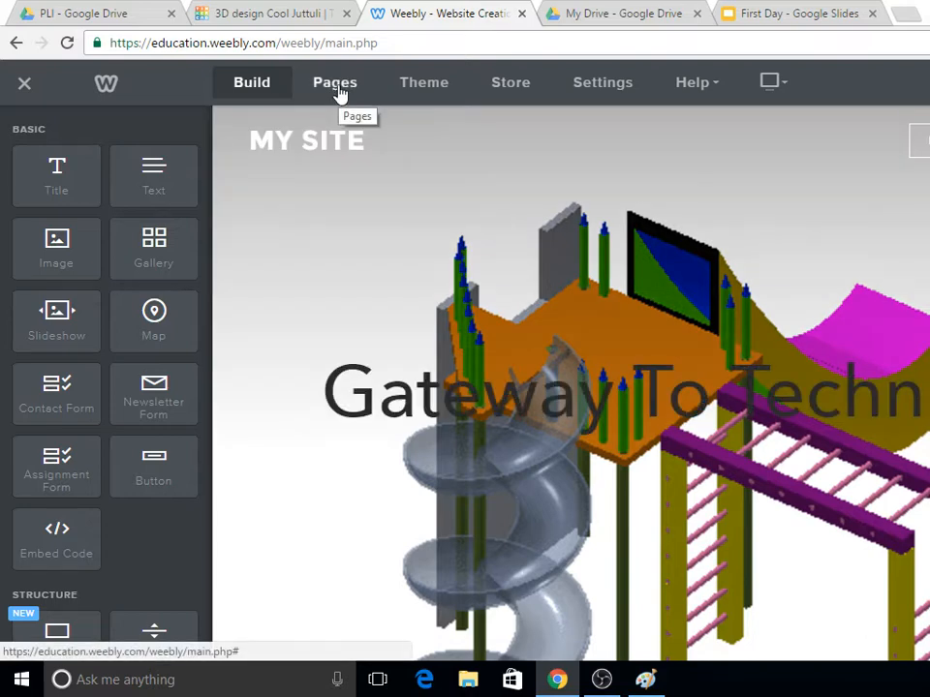
click(334, 82)
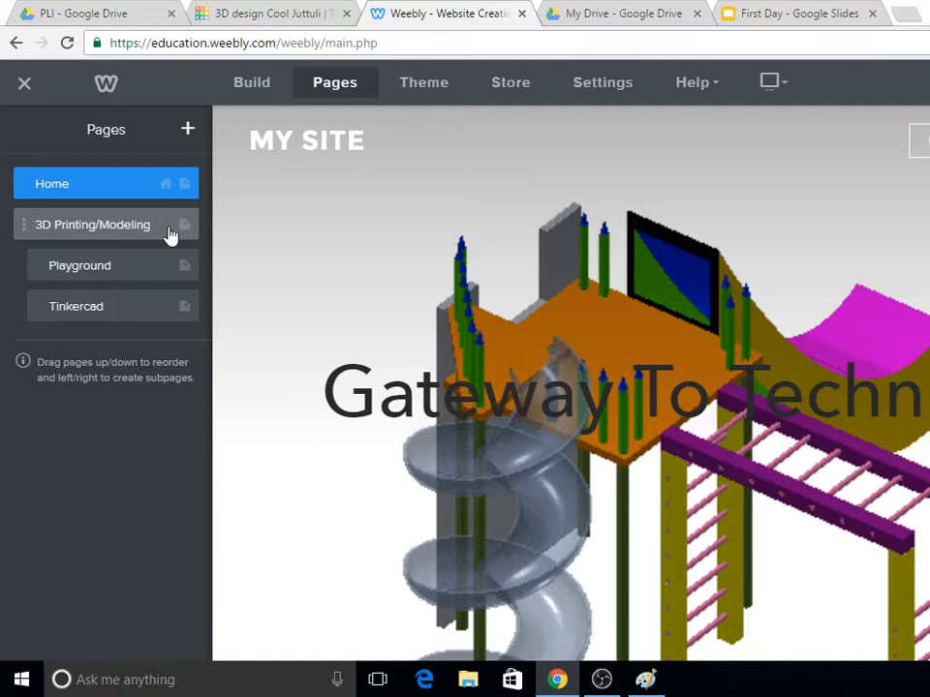
click(92, 224)
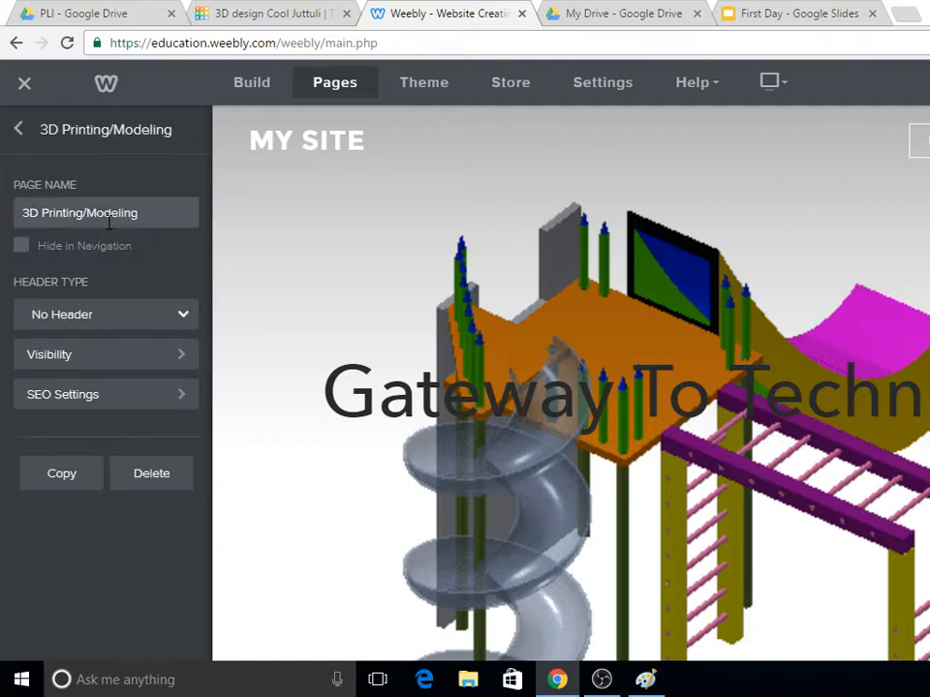
click(18, 129)
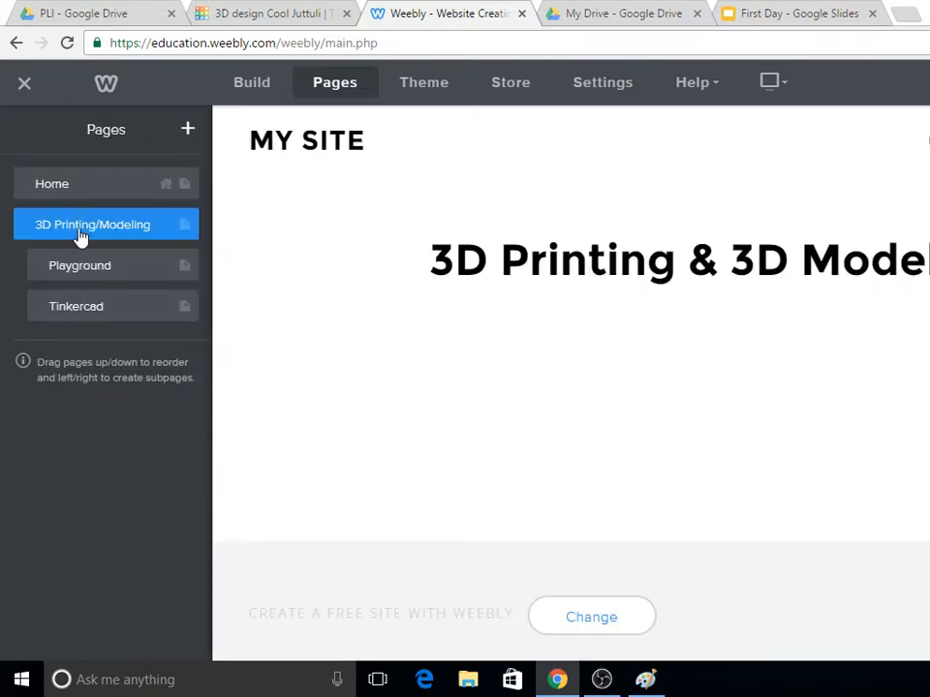
click(80, 266)
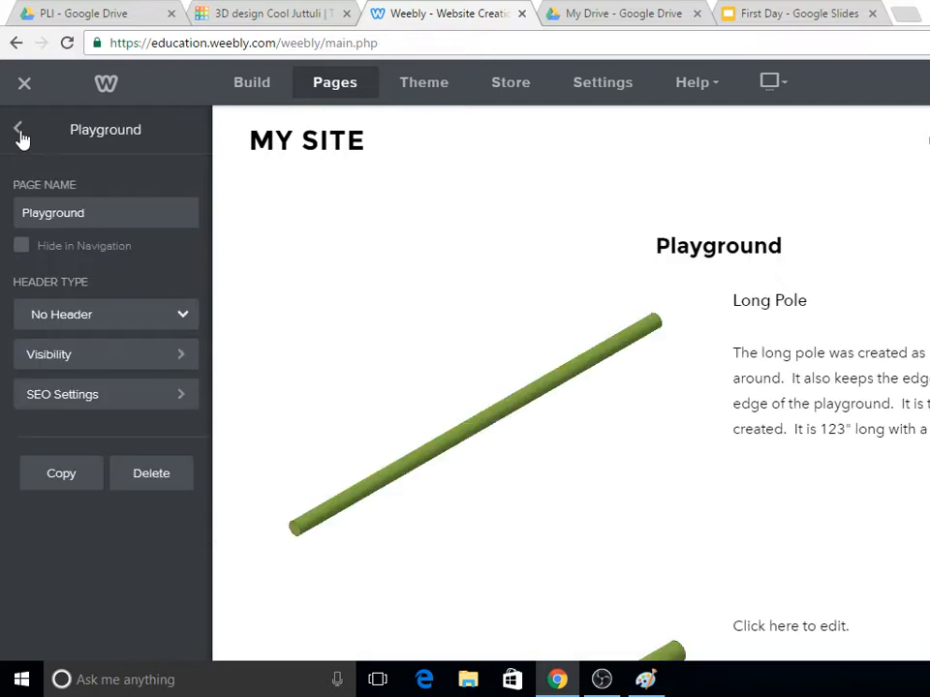
click(17, 129)
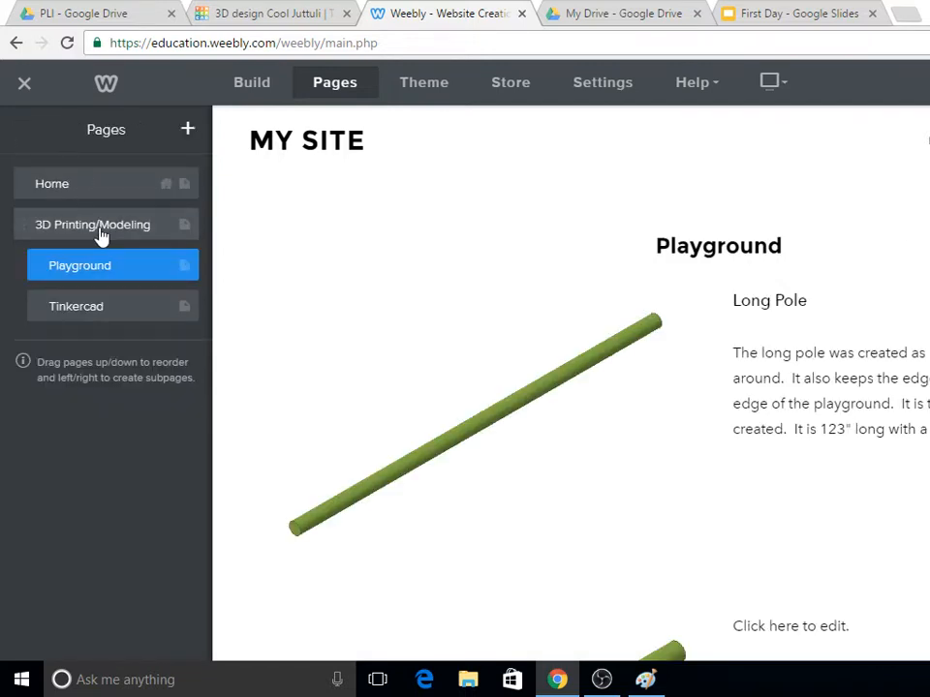
click(75, 306)
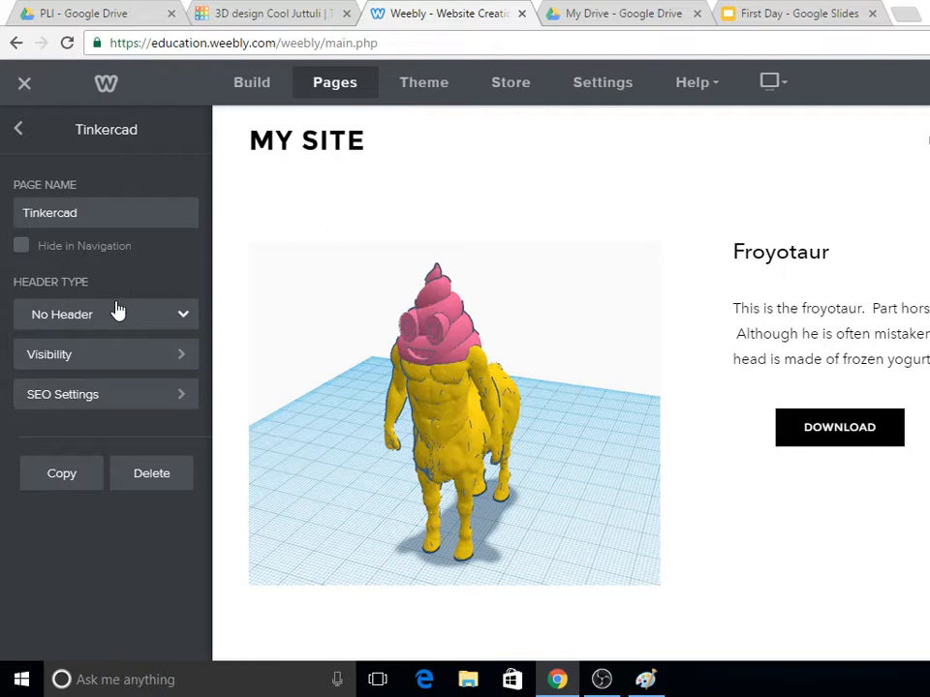
click(18, 129)
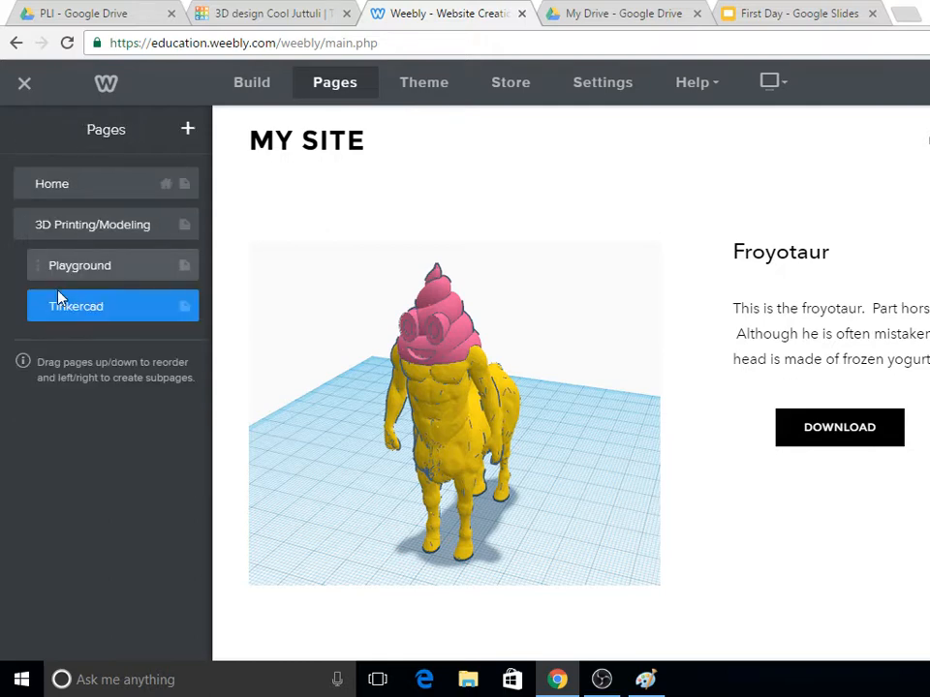
mouse_move(41, 265)
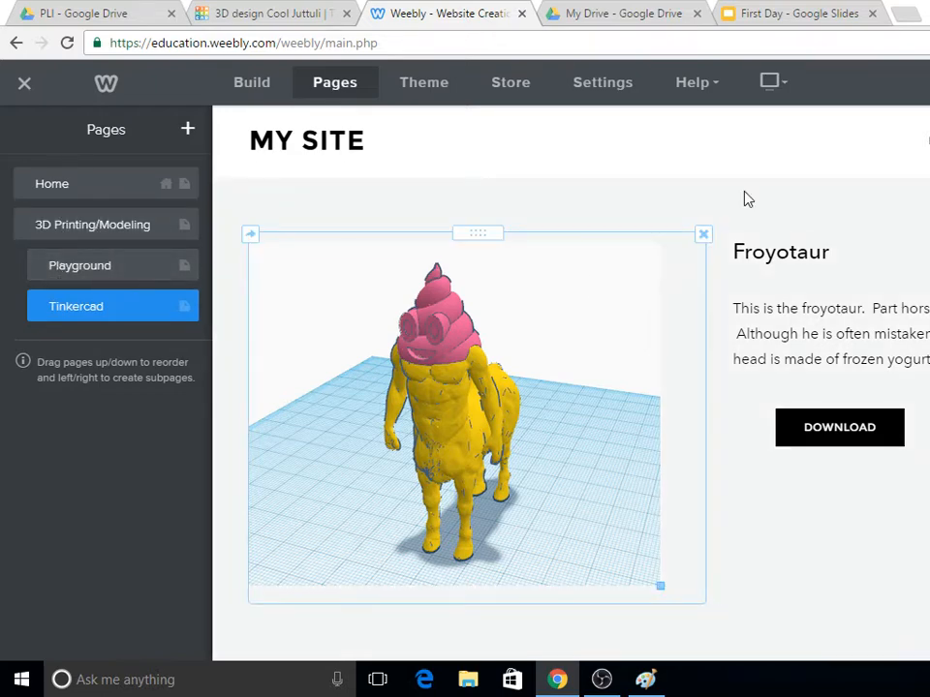
click(251, 81)
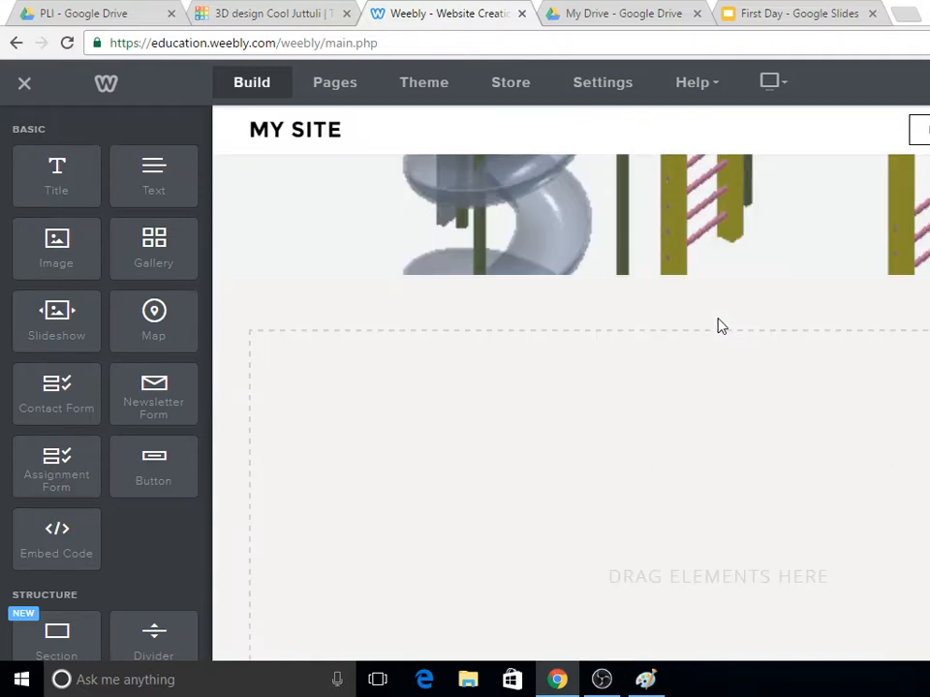
Drag an Image element into the empty 'Drag elements here' section below the header
scroll(down, 3)
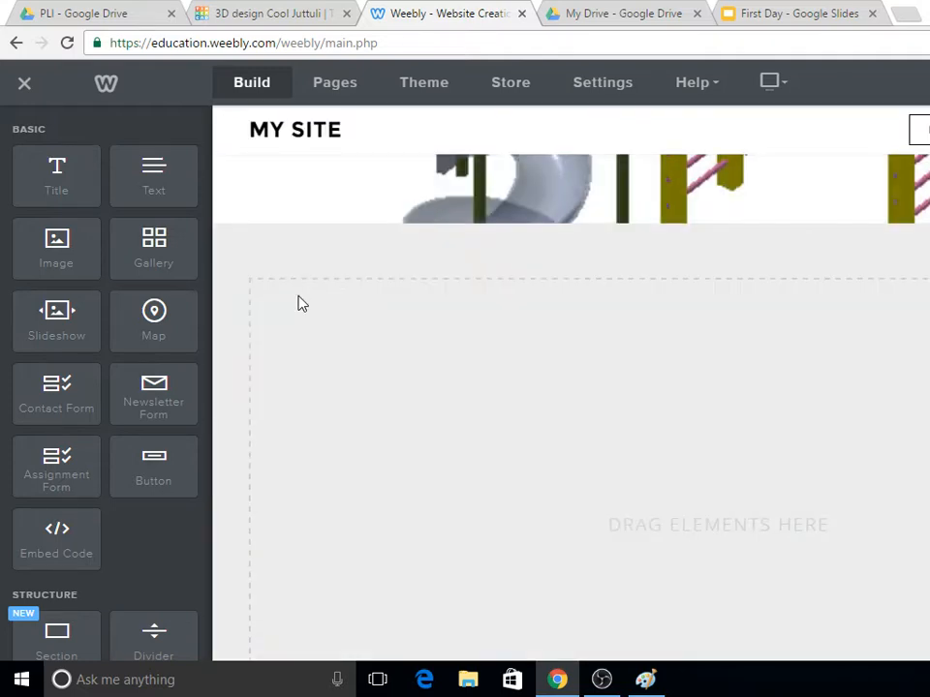
mouse_move(55, 239)
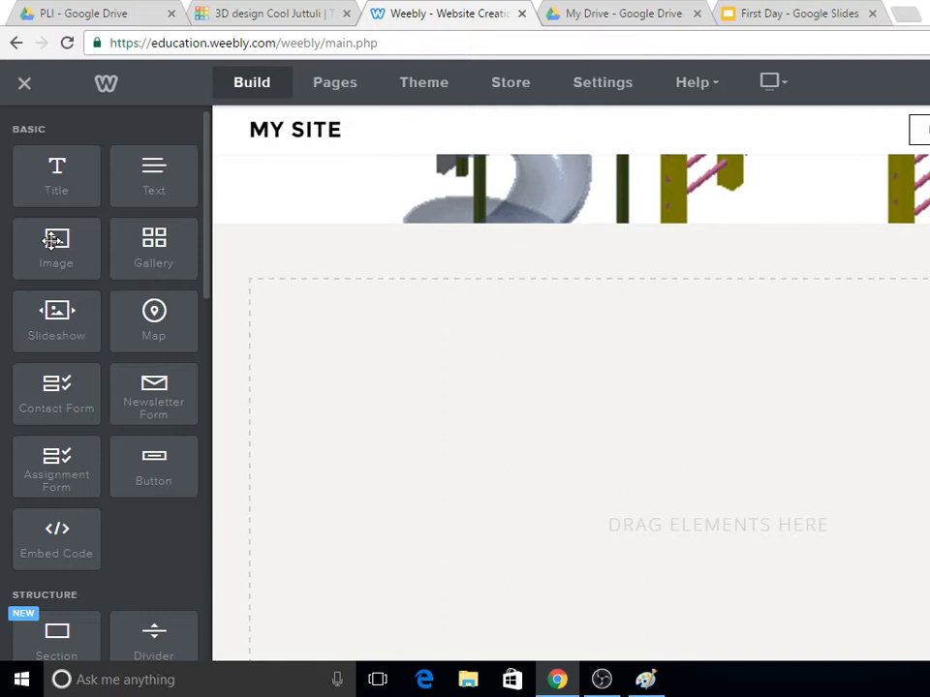
drag(56, 249, 394, 344)
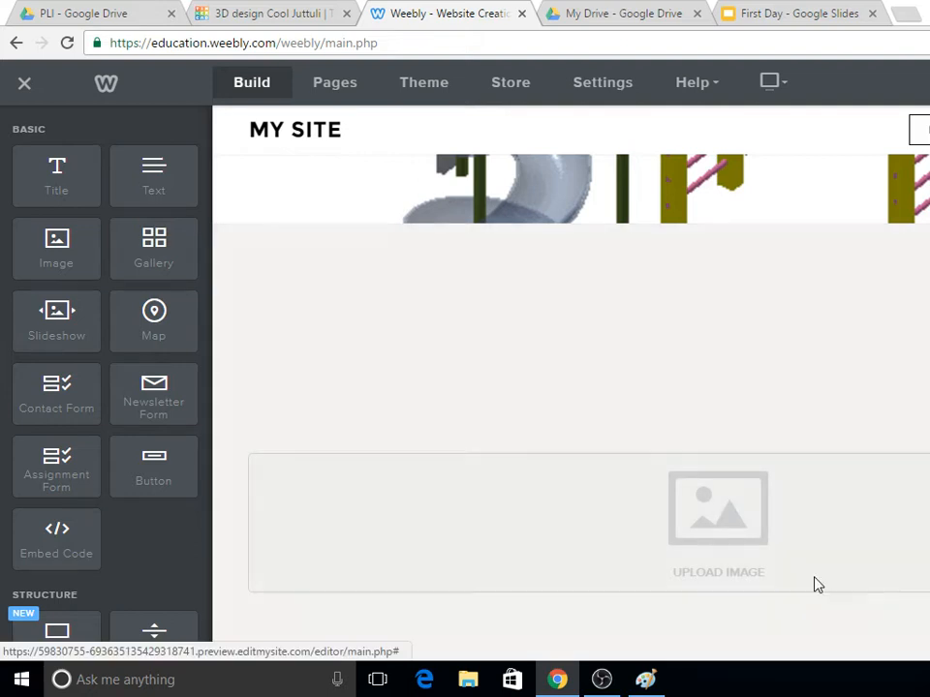
mouse_move(423, 99)
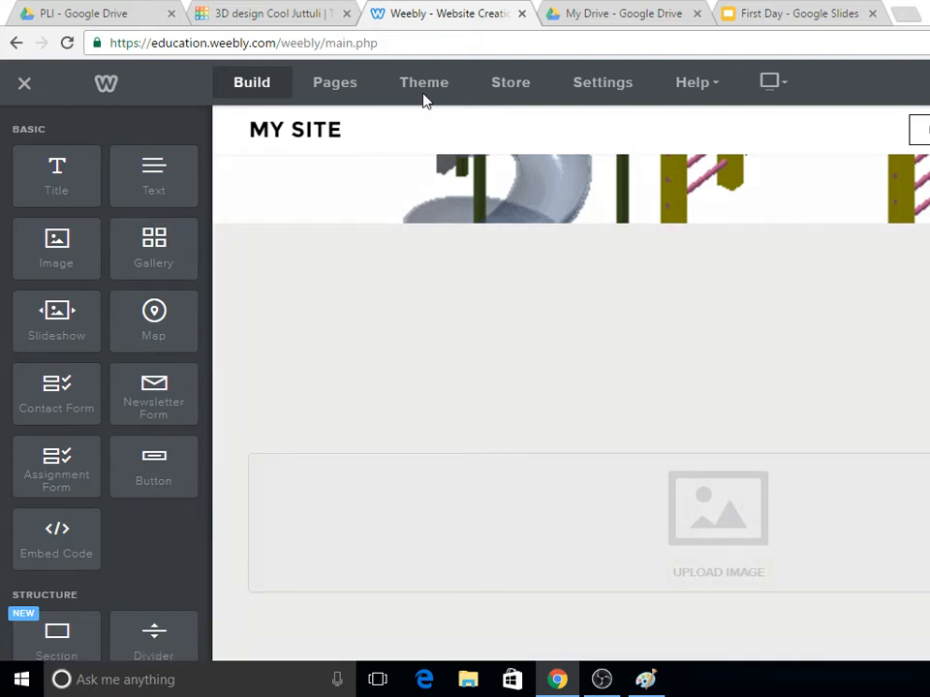
Switch to the Tinkercad tab showing the Cool Juttuli purple centaur design
click(271, 12)
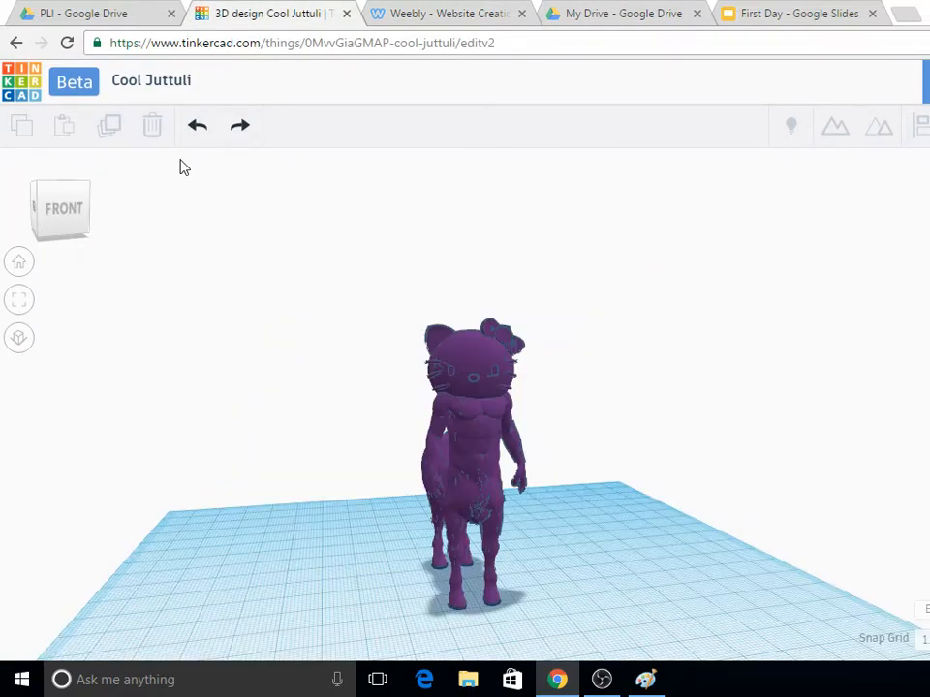
mouse_move(564, 430)
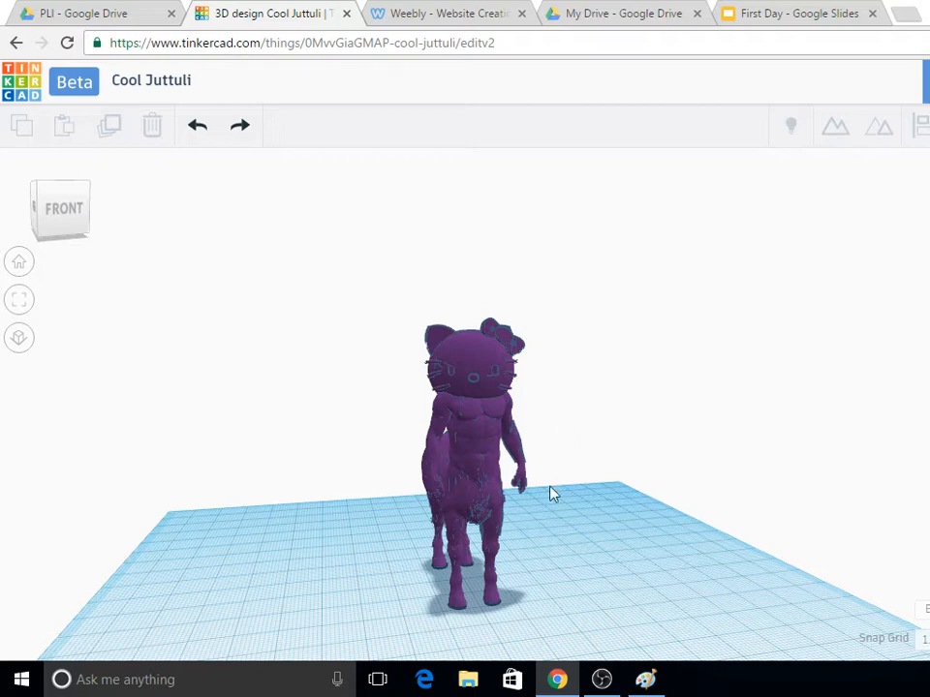
mouse_move(574, 446)
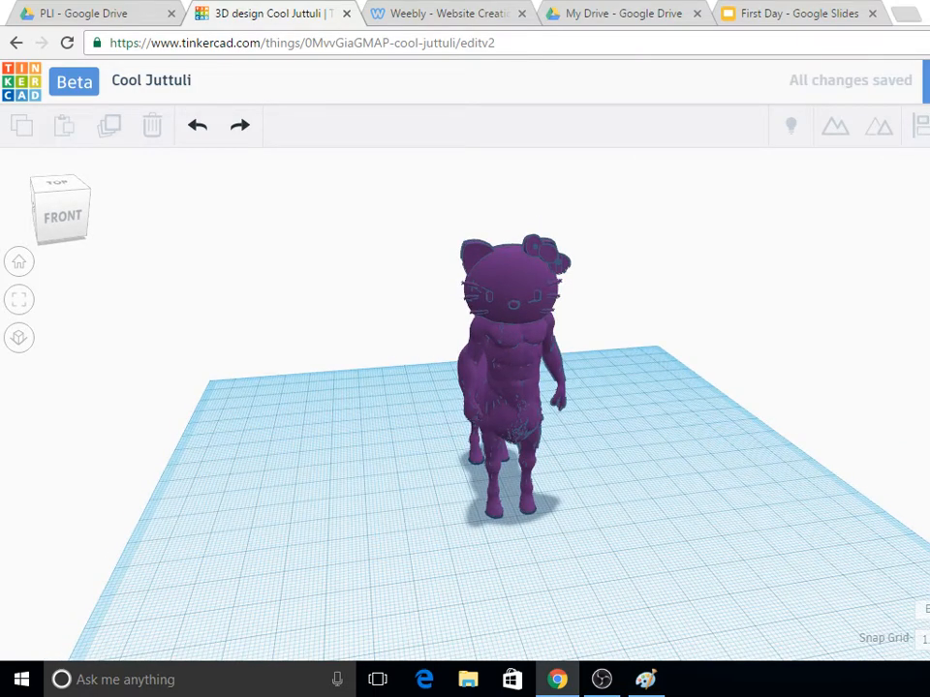
Crop the pasted screenshot to the centaur and save it as 'Hello Kitty Mutant' in F:\Mutant
click(645, 679)
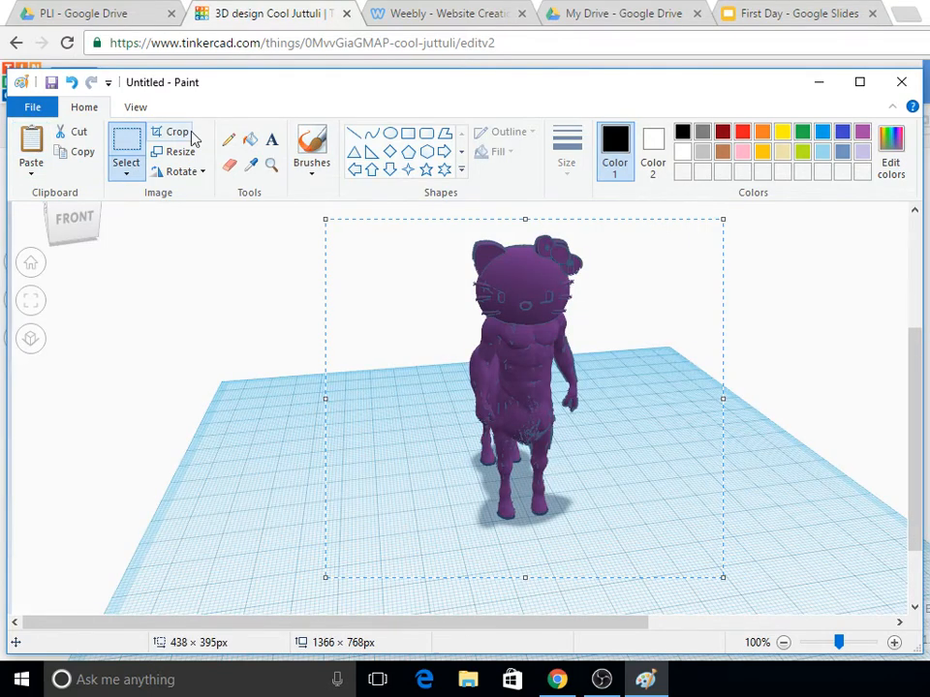
click(35, 106)
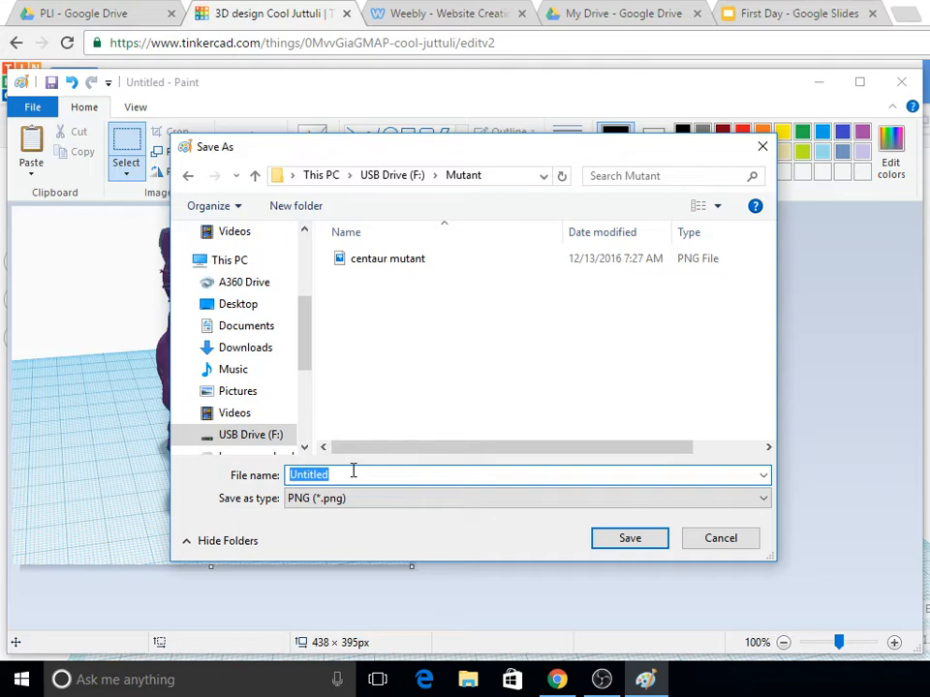
text(Hello Kitty Mutant)
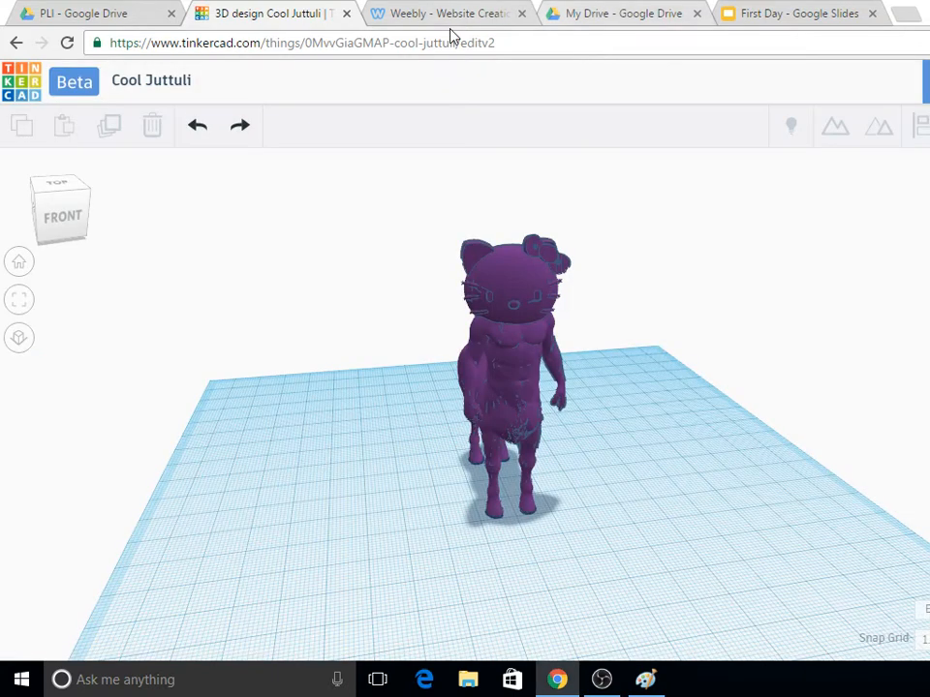
Upload Hello Kitty Mutant from the USB Mutant folder into the image block and select it
click(444, 14)
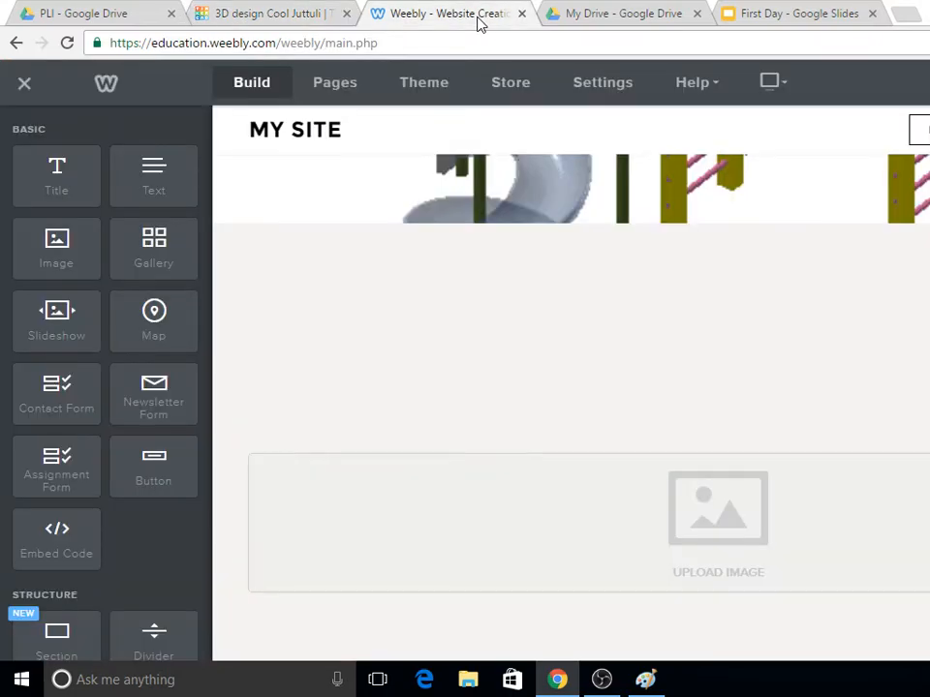
click(718, 508)
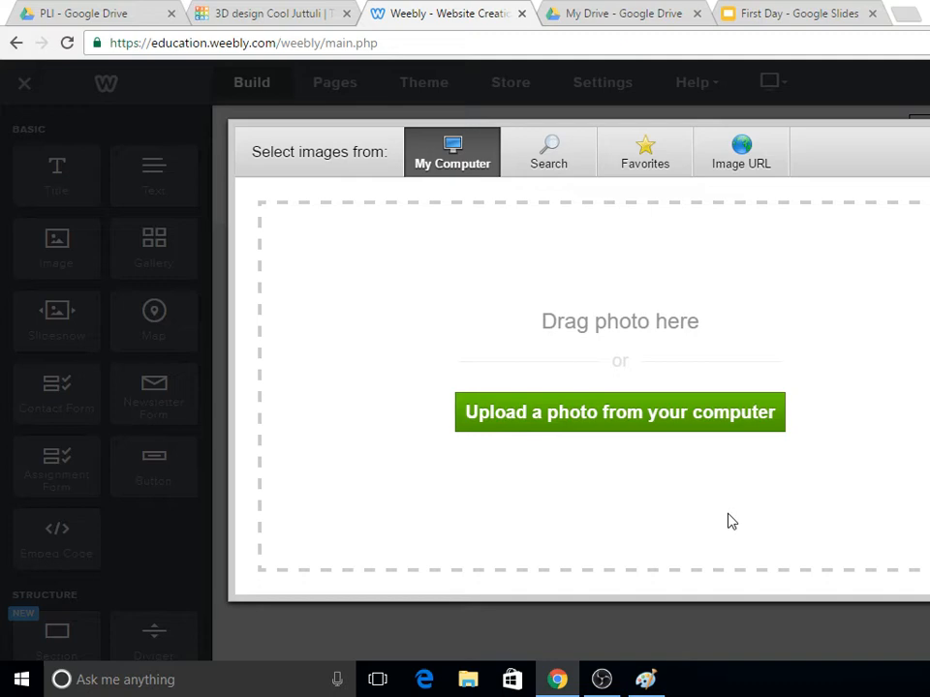
click(618, 412)
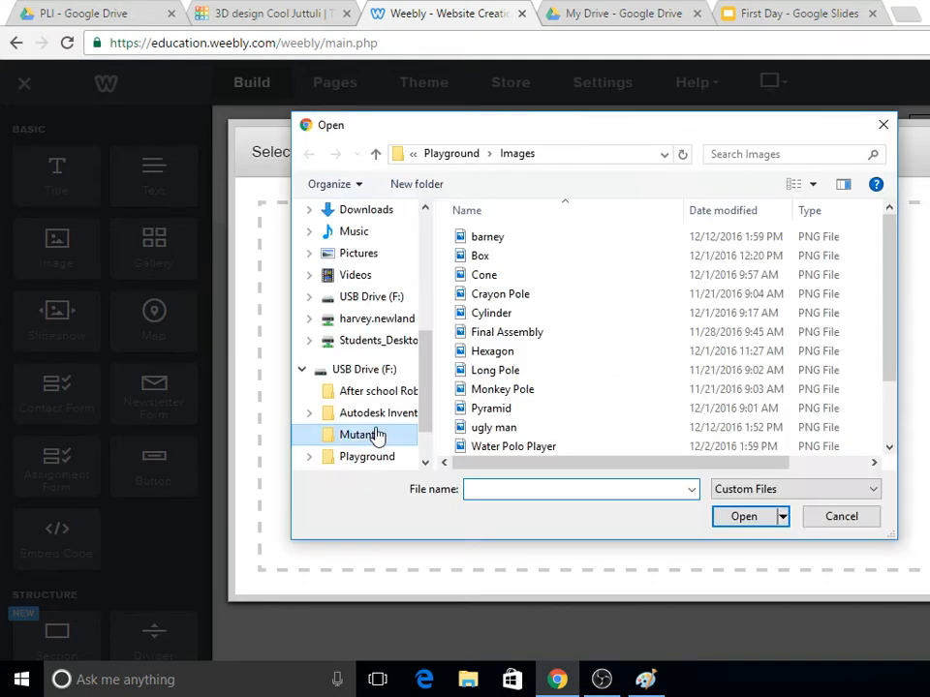
double_click(357, 433)
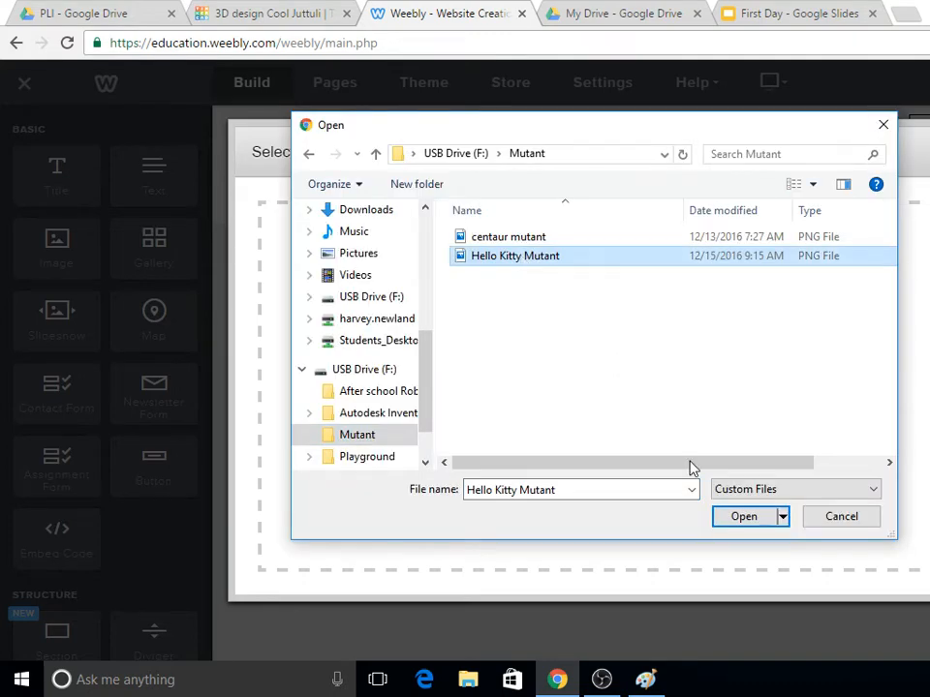
click(743, 516)
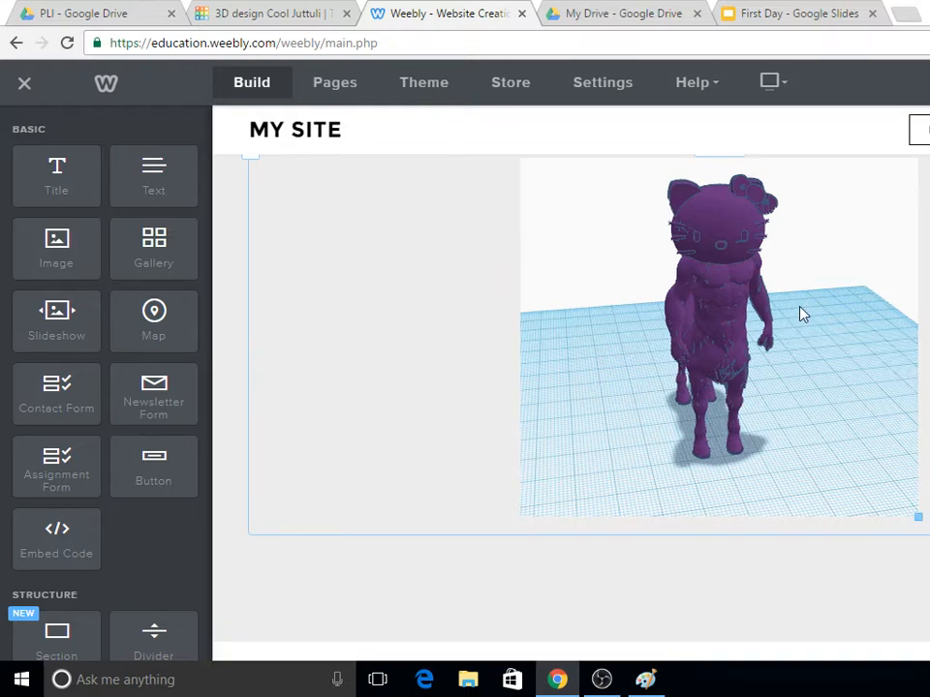
click(802, 312)
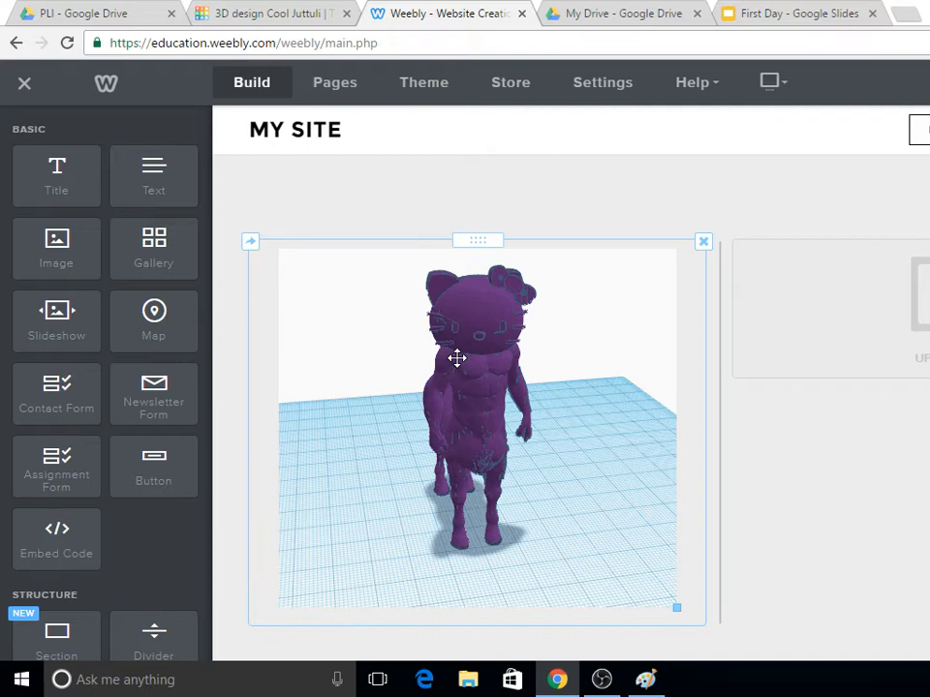
Link the centaur image to the site's Tinkercad standard page
click(457, 359)
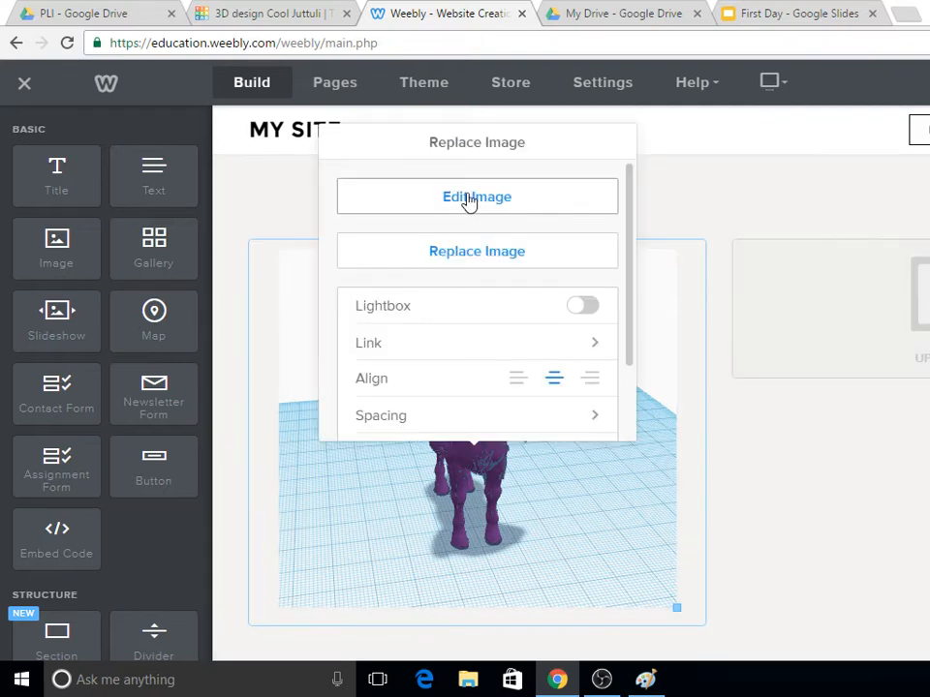
scroll(down, 3)
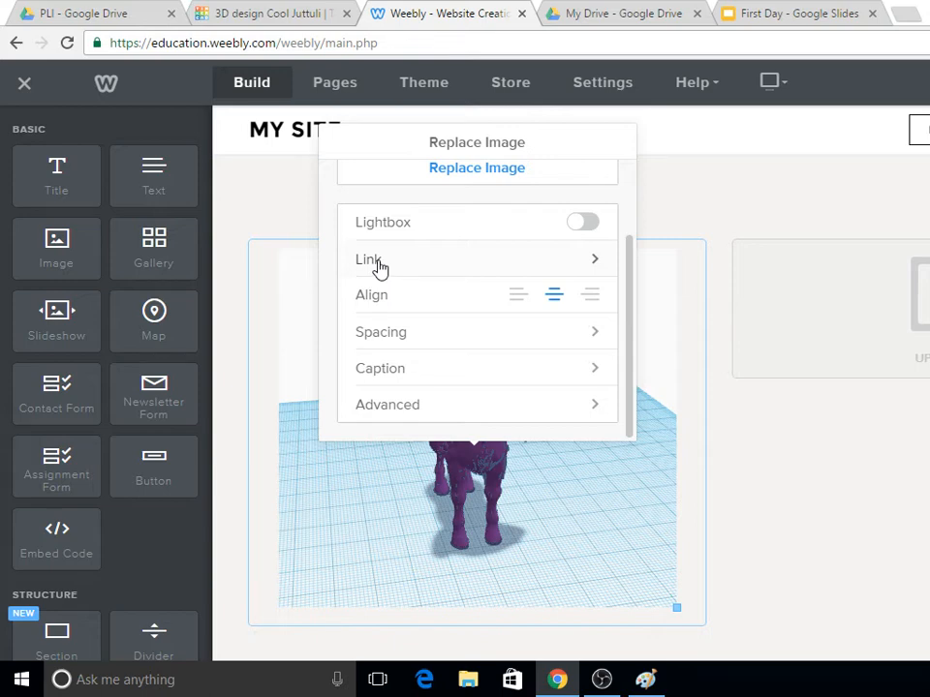
click(371, 258)
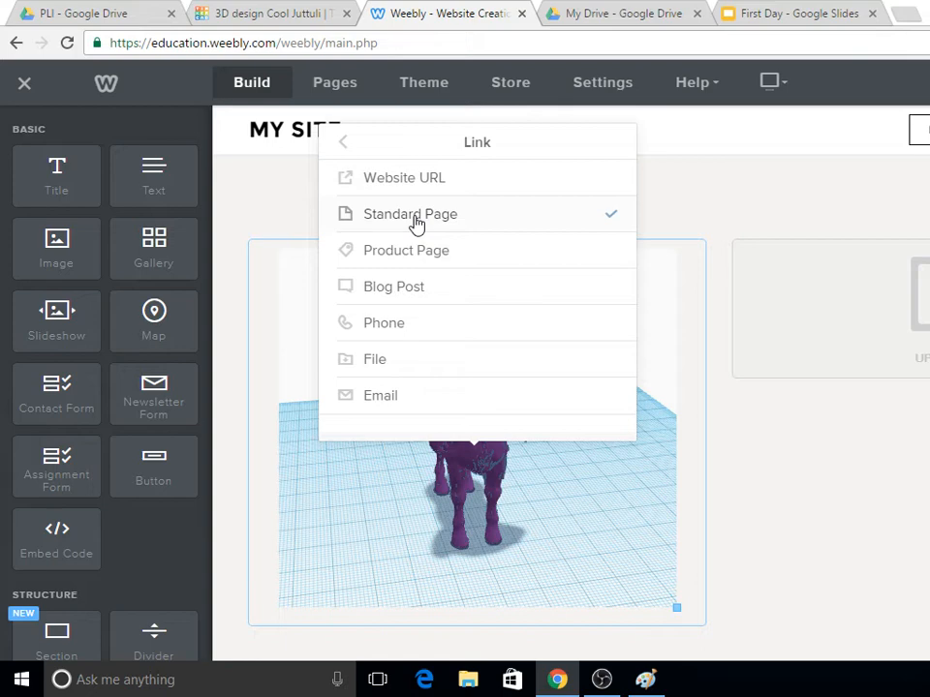
click(410, 214)
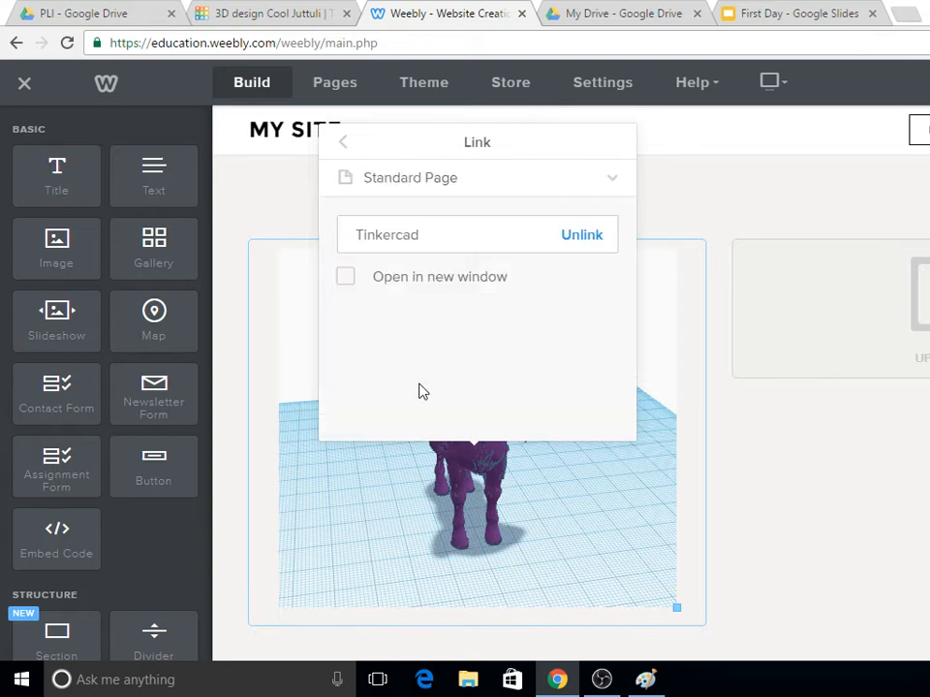
mouse_move(302, 162)
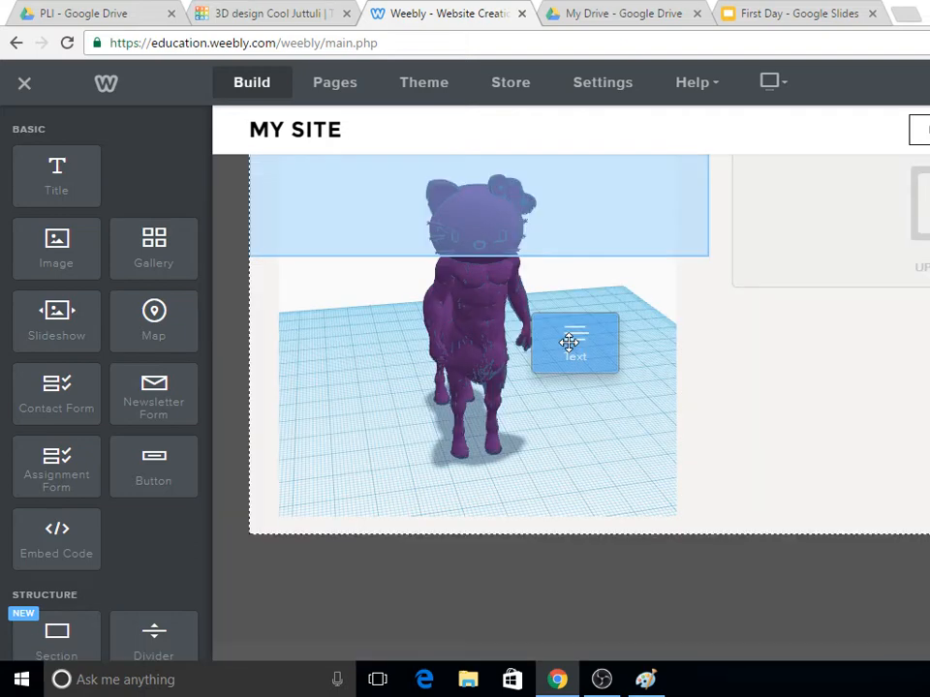
Drop a Text element below the centaur image and place the cursor inside it
drag(574, 342, 493, 544)
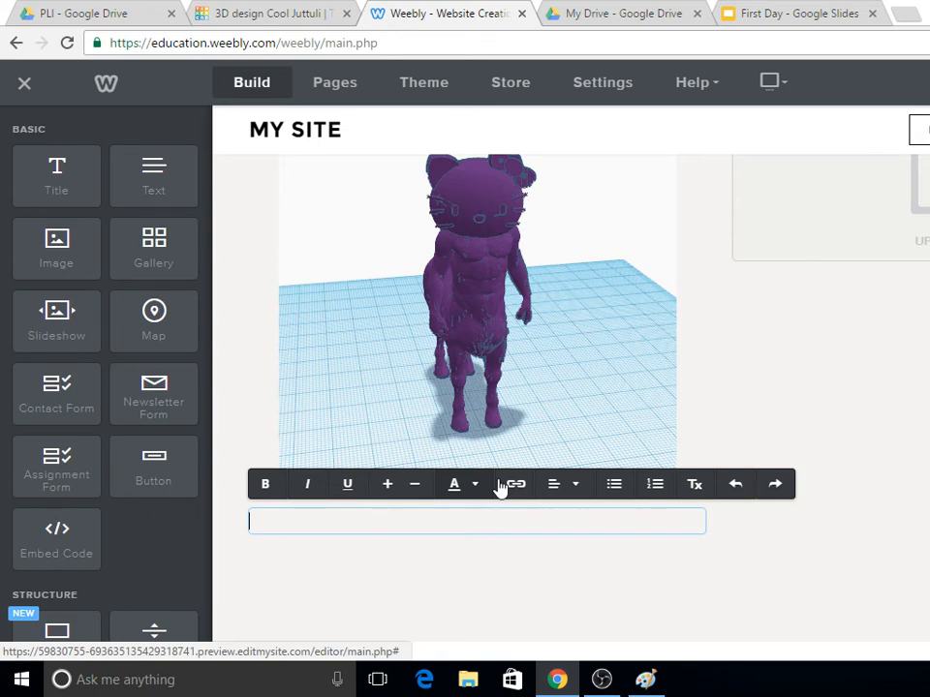
mouse_move(387, 483)
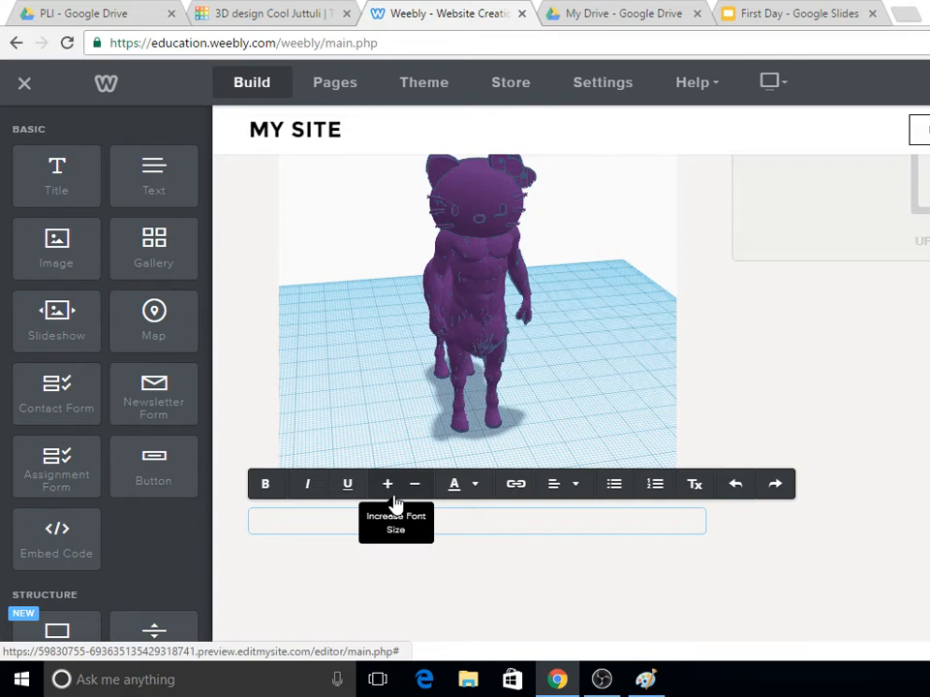
click(397, 523)
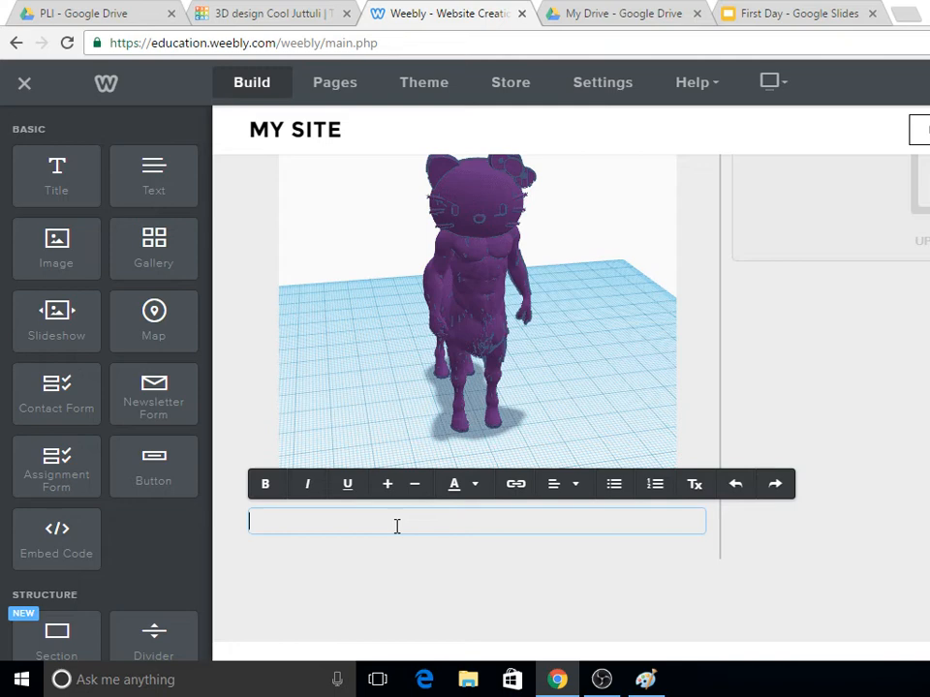
Type 'Check out the tinkercad page to see all of my awesome 3D models including this mutant Hello Kitty Centaur!'
text(Check out)
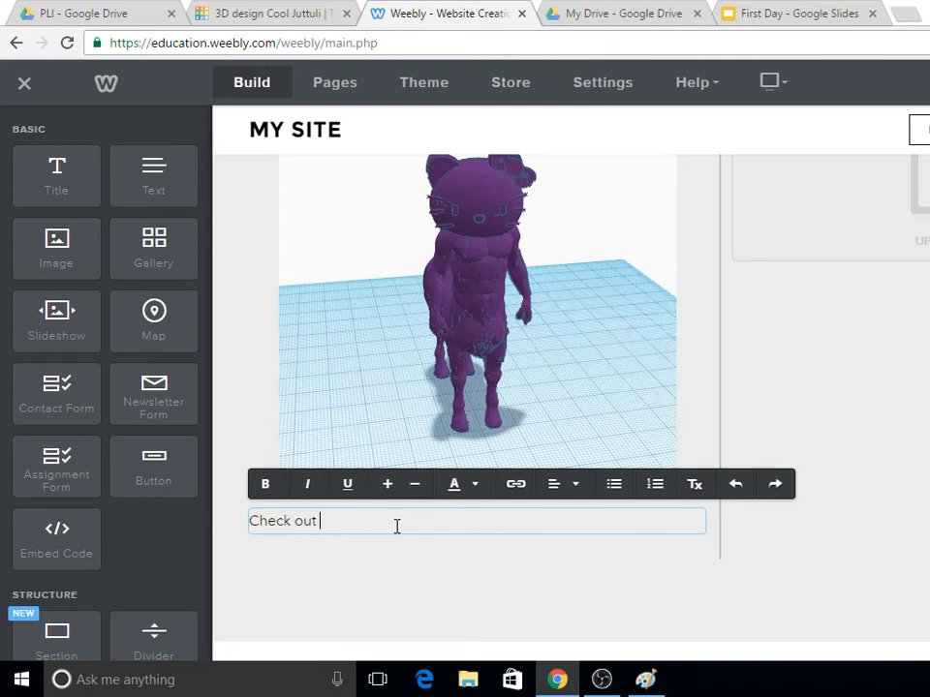
text(the tinke)
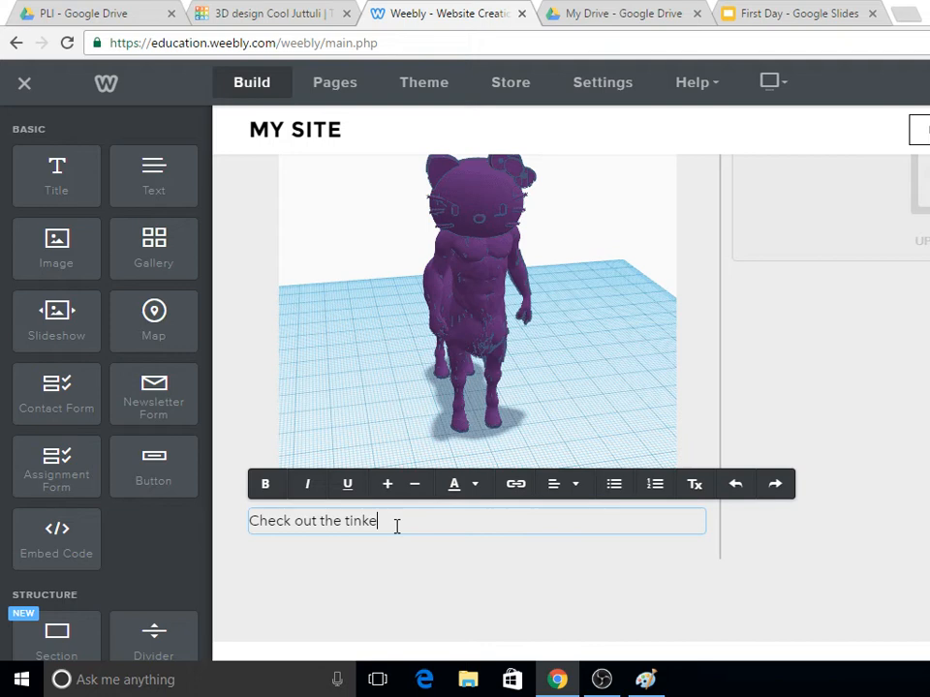
text(rcad page to see)
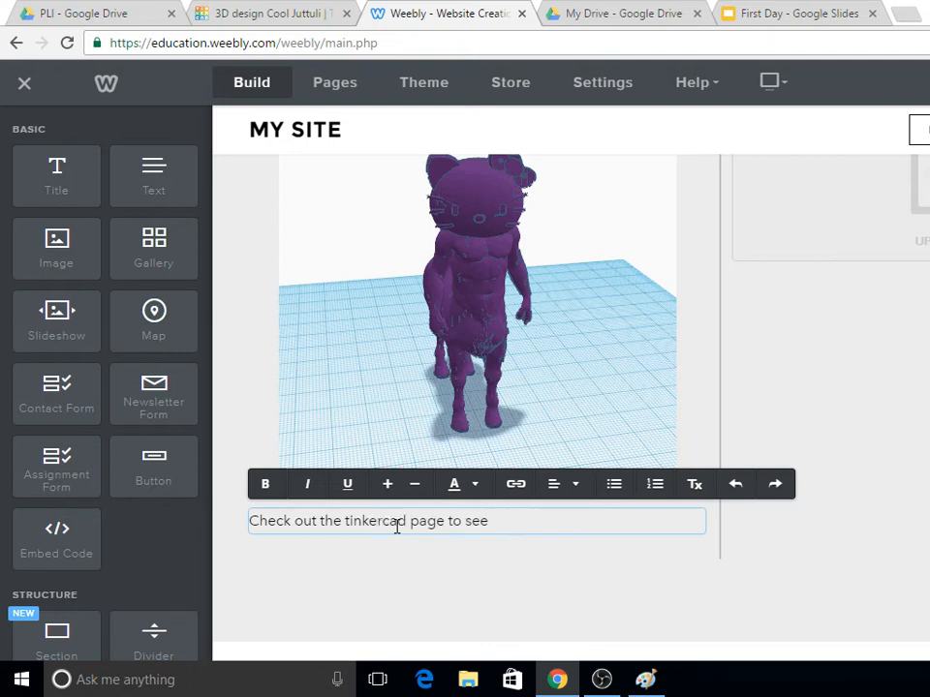
text(" ")
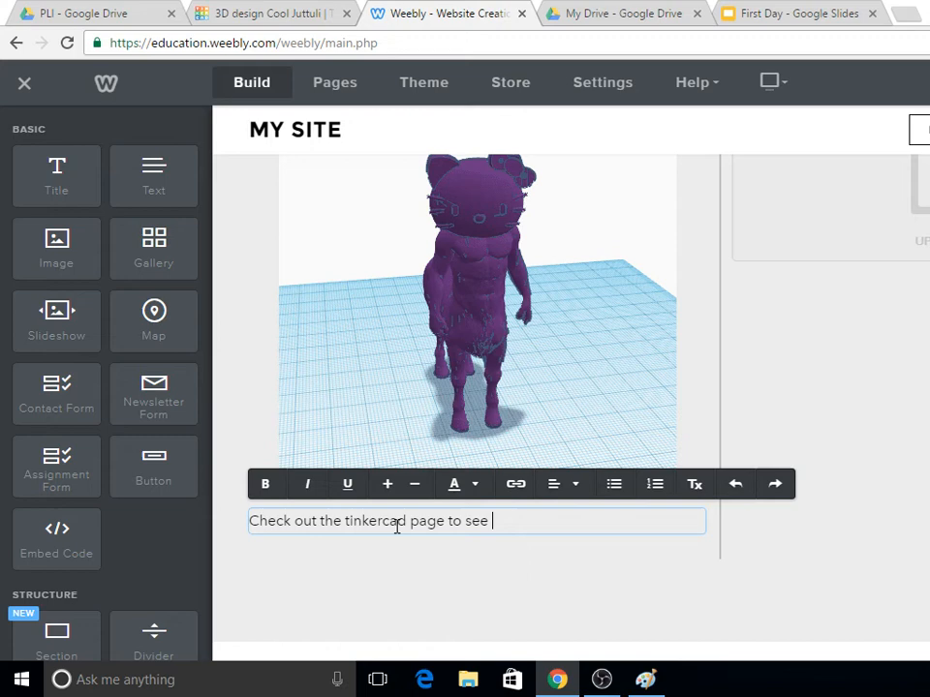
text(all of)
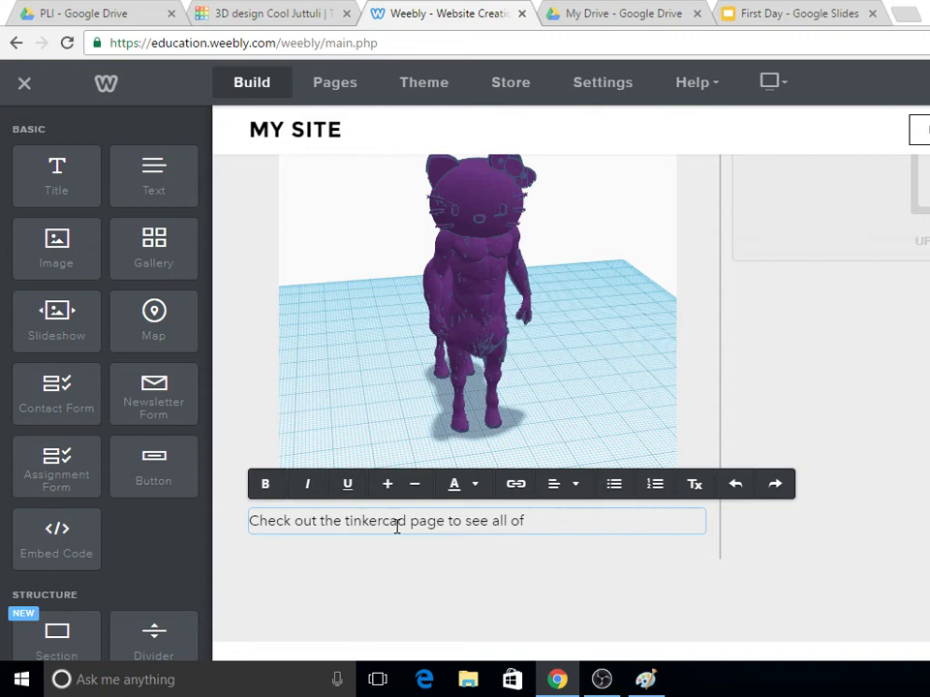
text(my awesome)
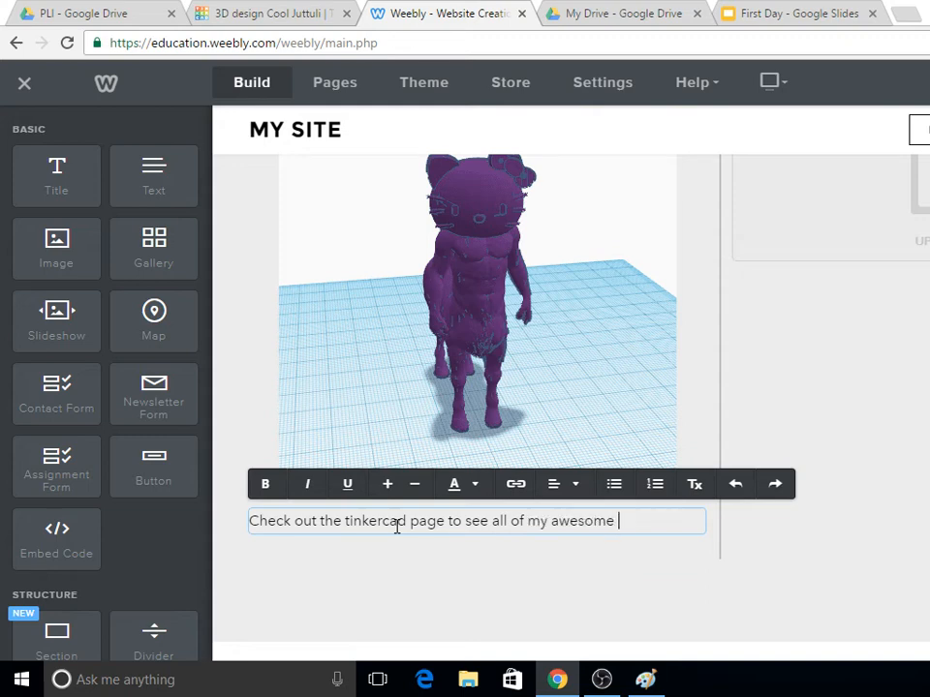
text(3D models)
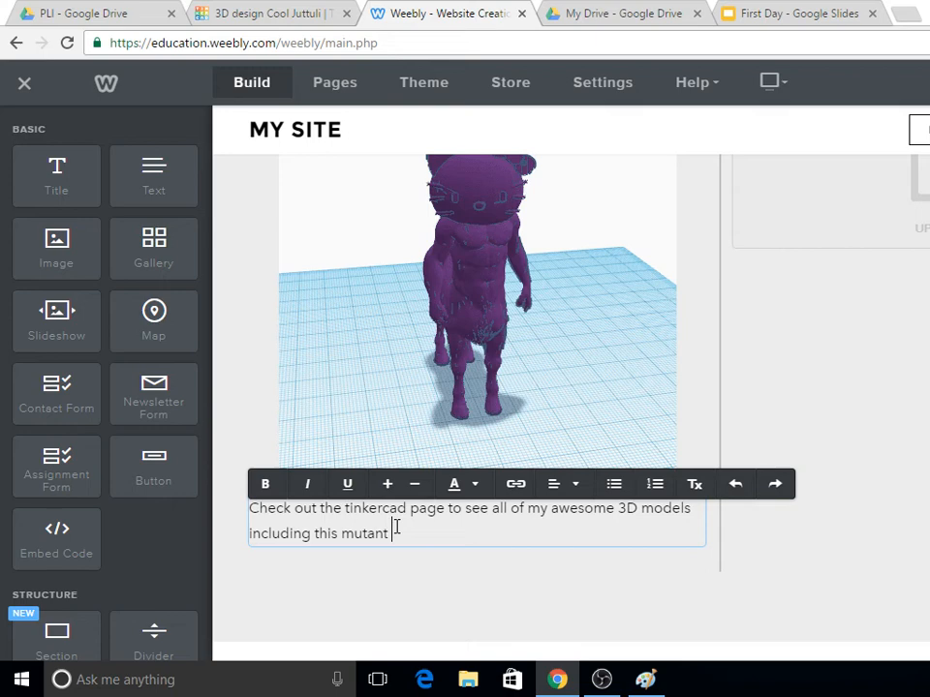
text(H)
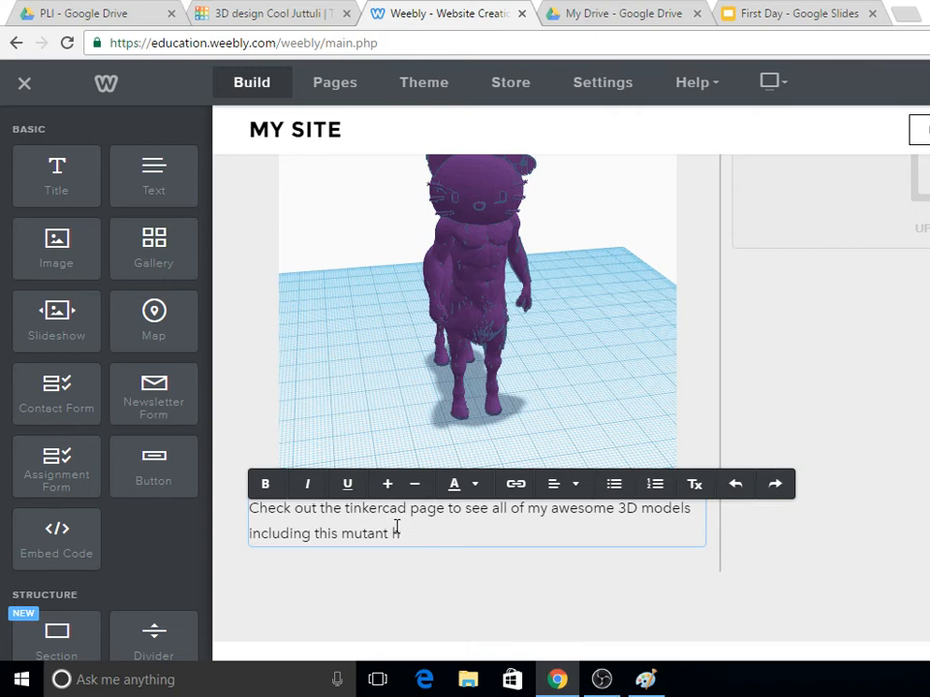
text(Hello Kitty Cent)
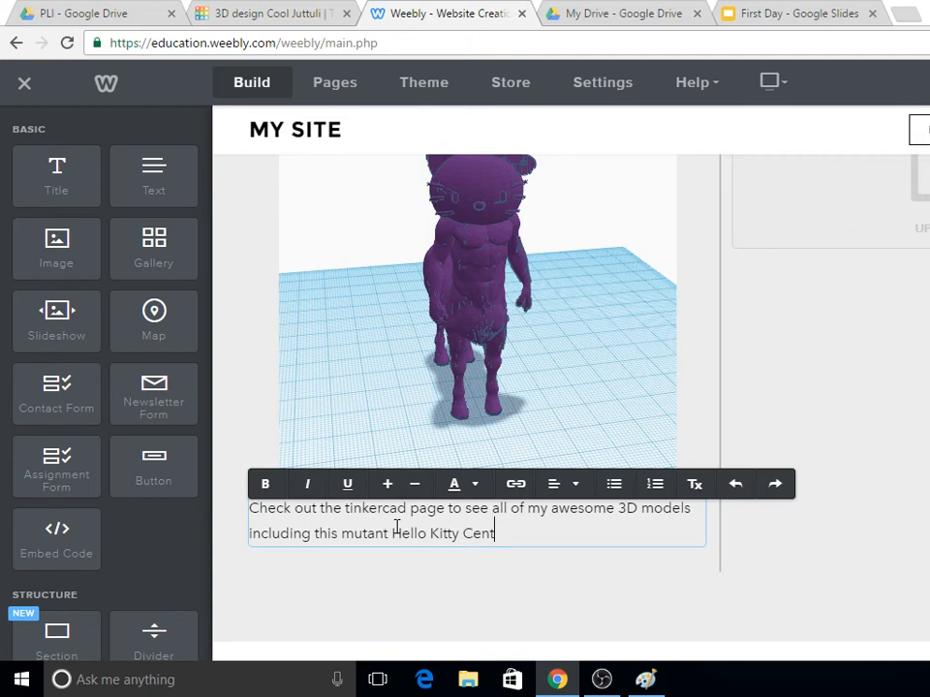
text(aur)
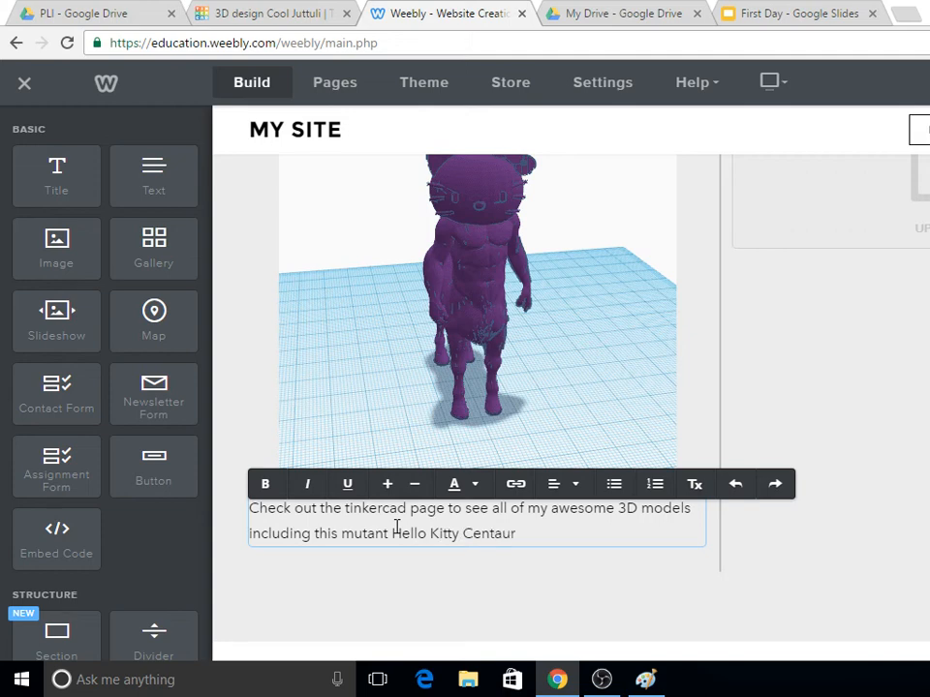
text(!)
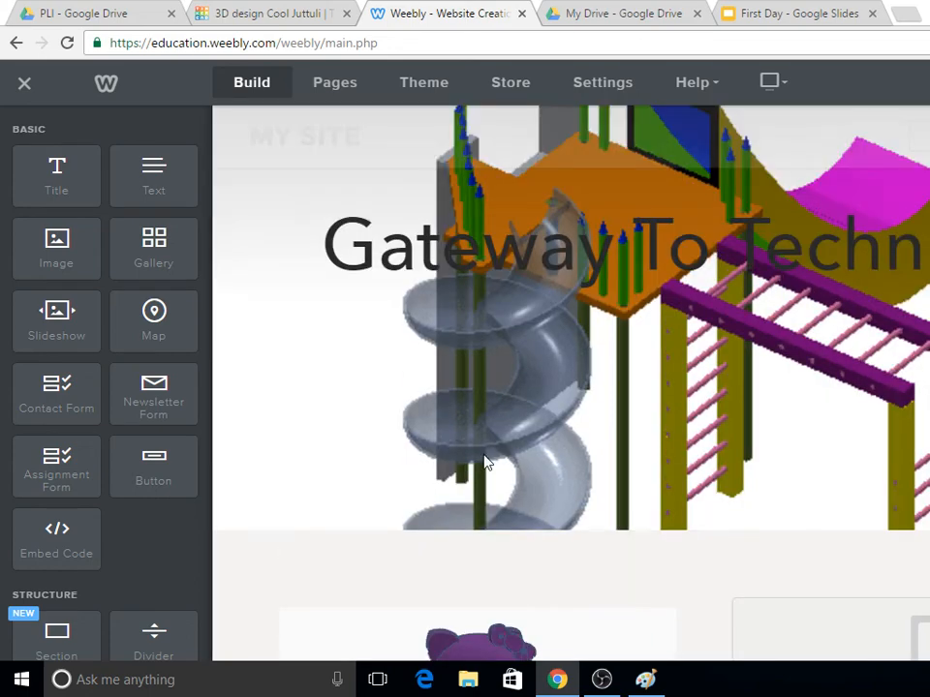
scroll(down, 3)
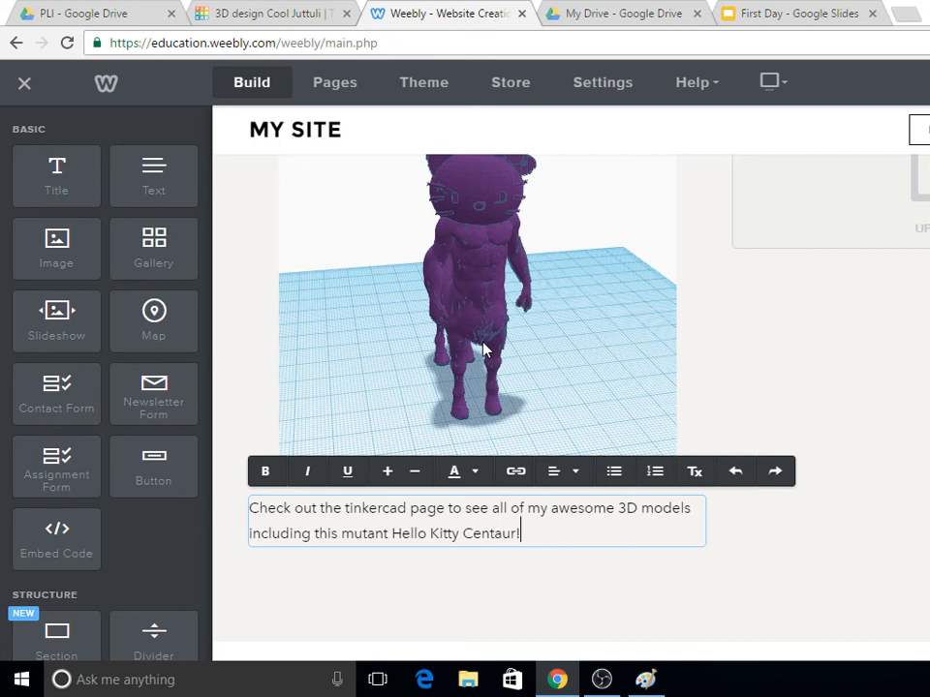
mouse_move(454, 244)
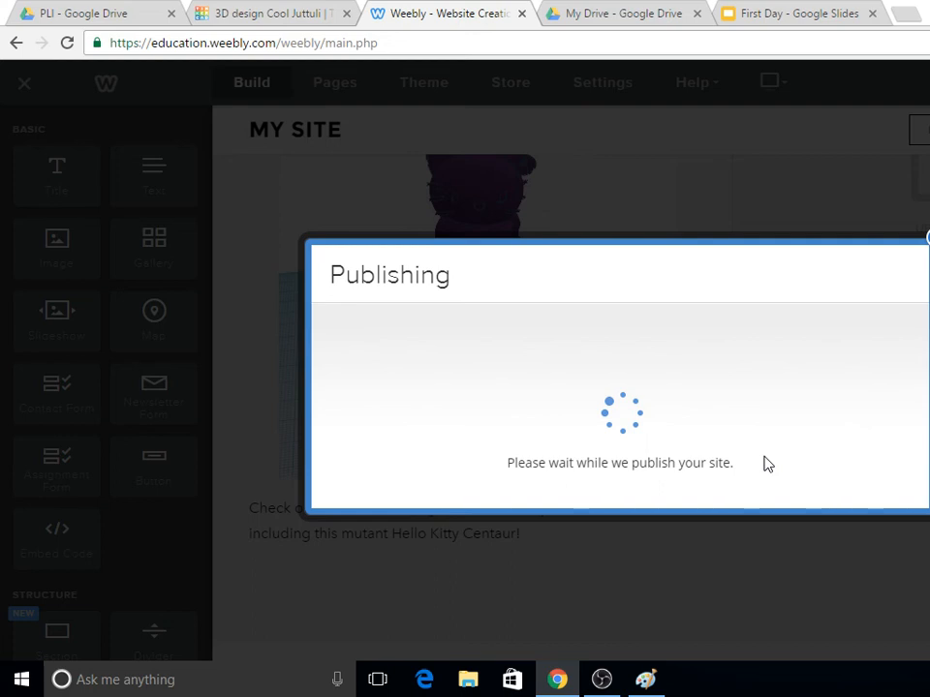
mouse_move(679, 342)
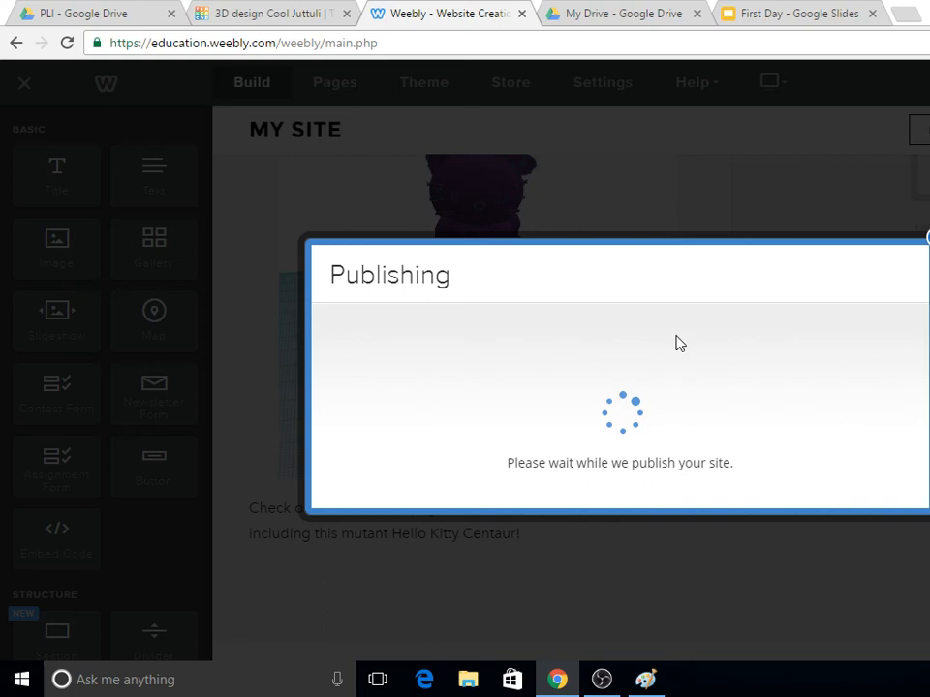
mouse_move(566, 383)
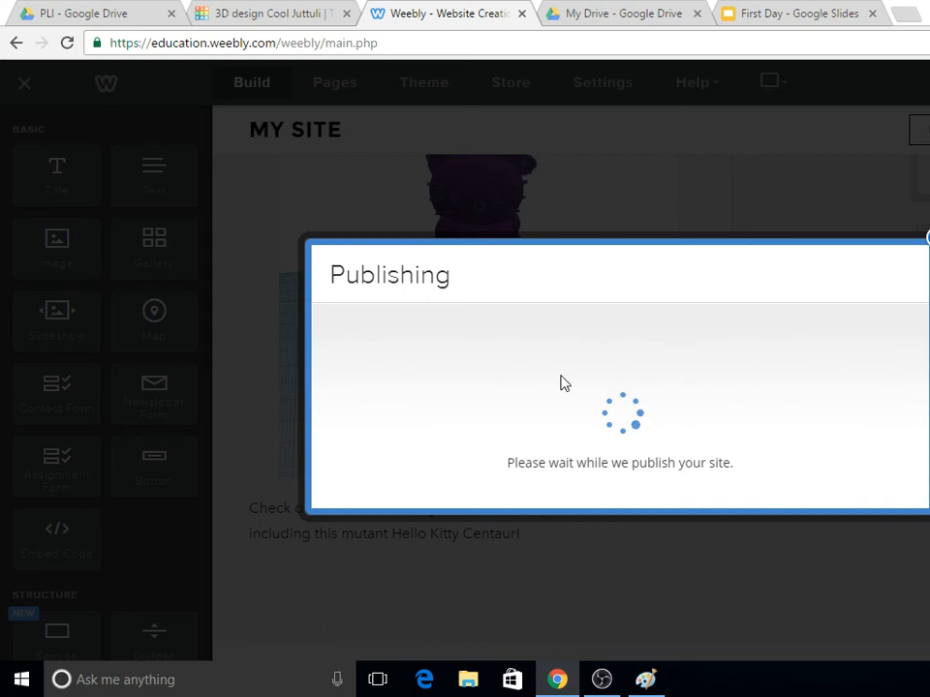